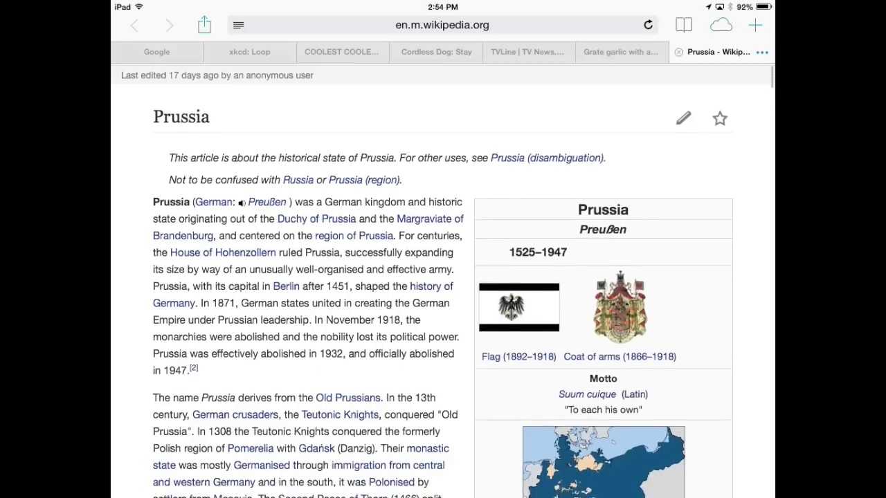
# Search the Prussia article for 'otto' using Find on page, showing 7 matches.
pyautogui.scroll(-3)
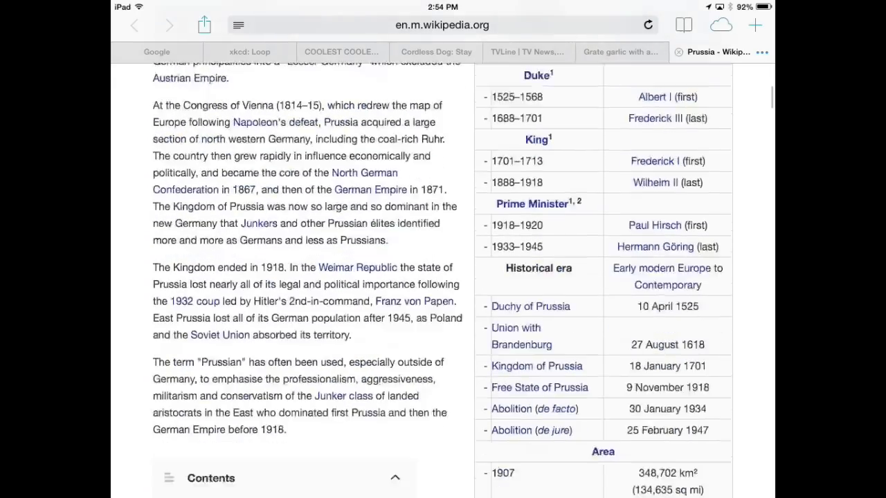
pyautogui.scroll(-3)
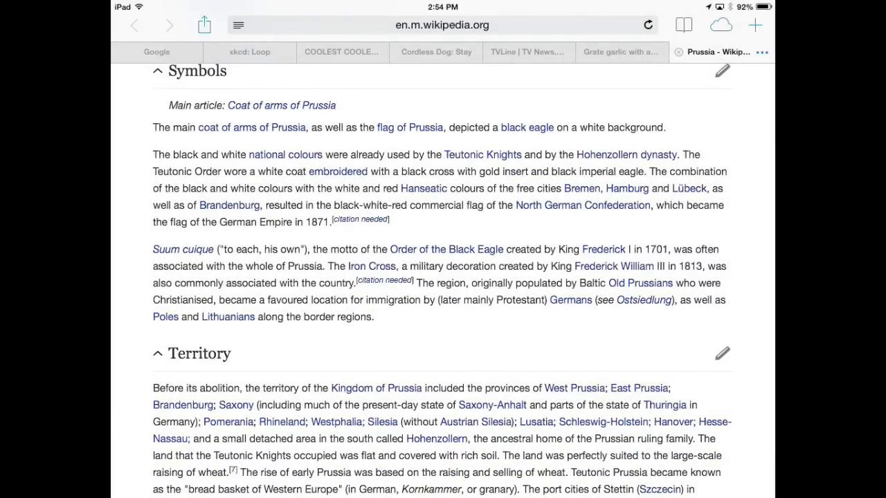
pyautogui.click(441, 25)
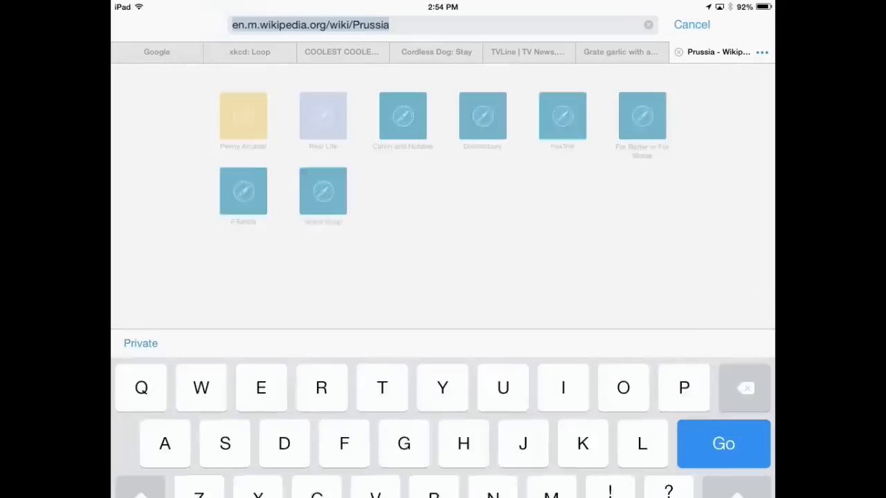
pyautogui.write('otto')
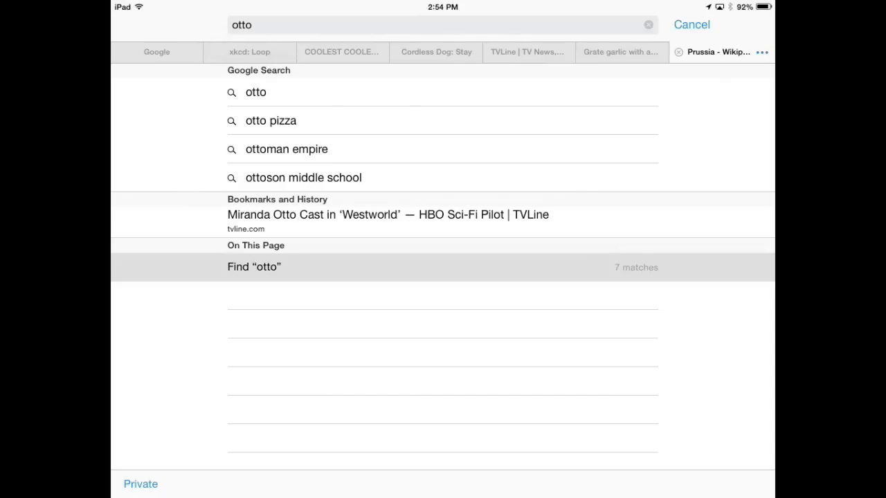
pyautogui.click(254, 266)
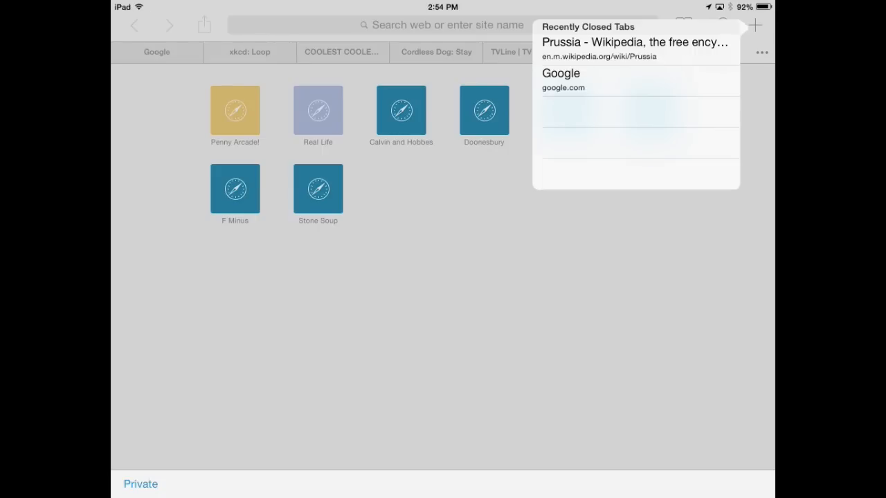
# Reopen 'Prussia - Wikipedia' from Recently Closed Tabs.
pyautogui.click(634, 42)
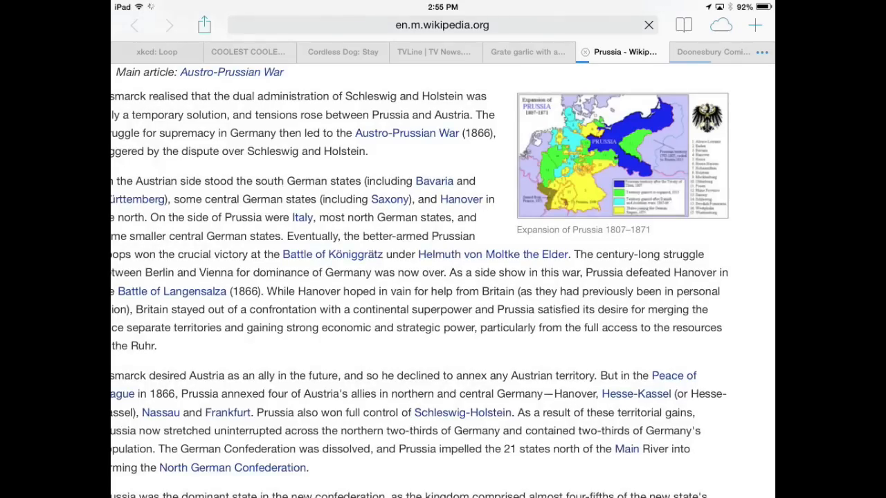
pyautogui.scroll(3)
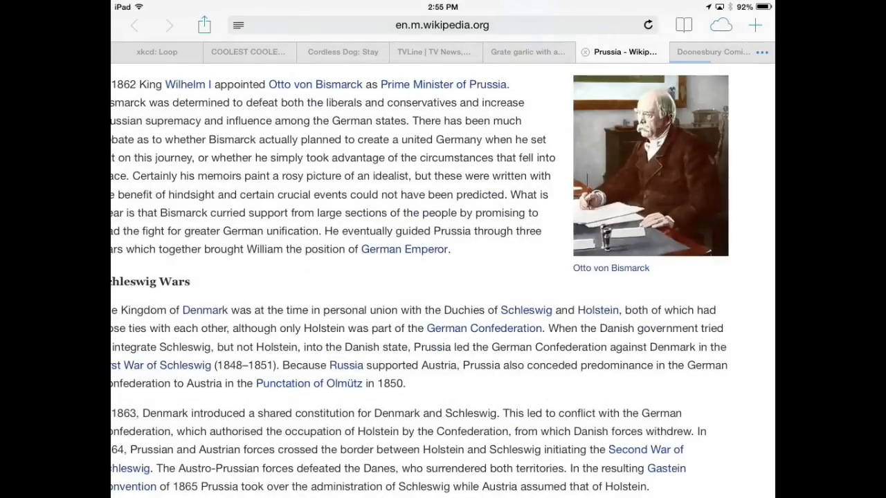
# Switch on Private browsing and confirm Close All to discard every existing tab.
pyautogui.click(344, 52)
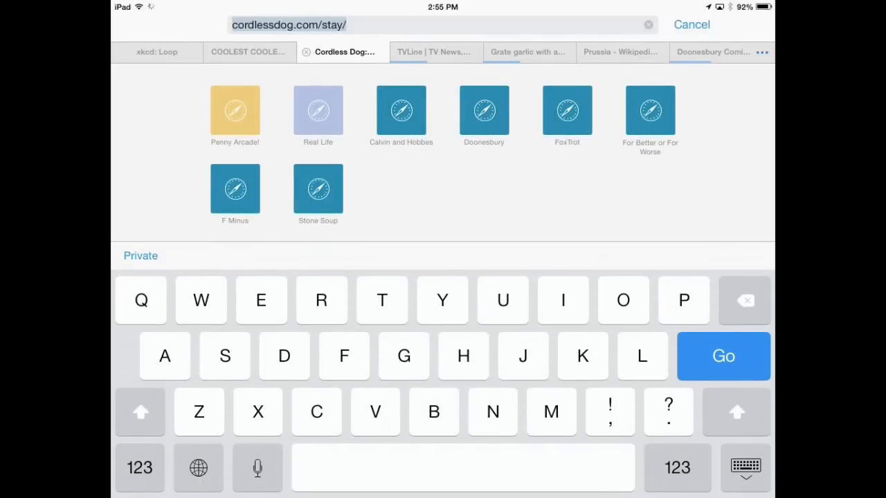
pyautogui.click(141, 256)
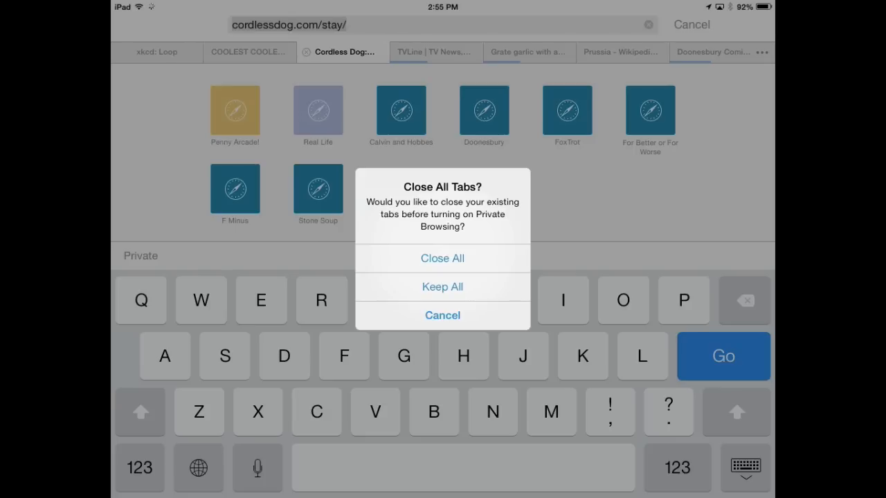
pyautogui.click(442, 259)
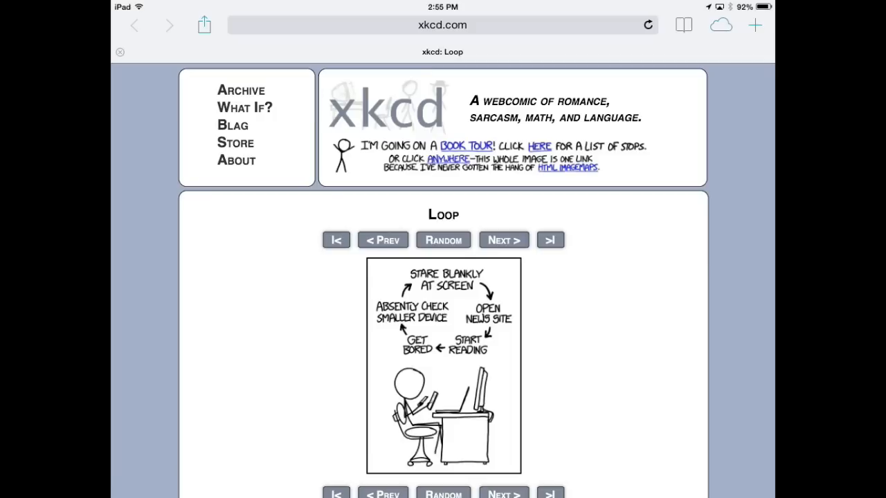
pyautogui.scroll(-3)
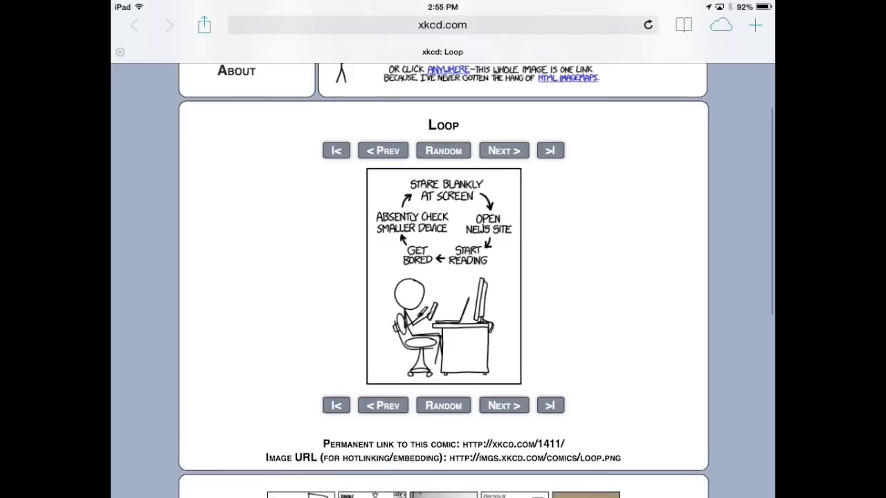